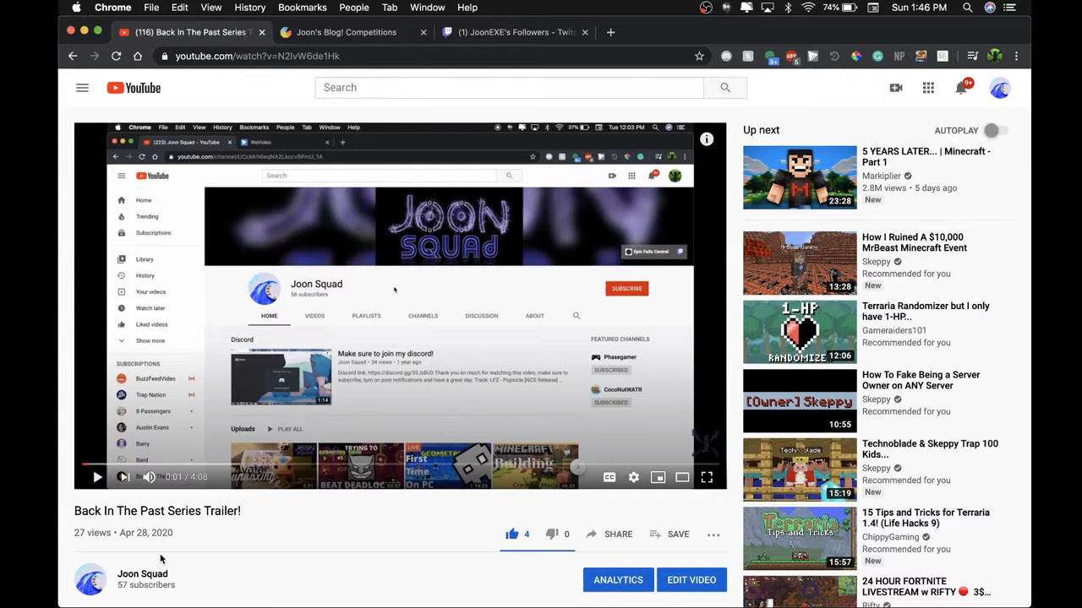
pyautogui.moveTo(395, 81)
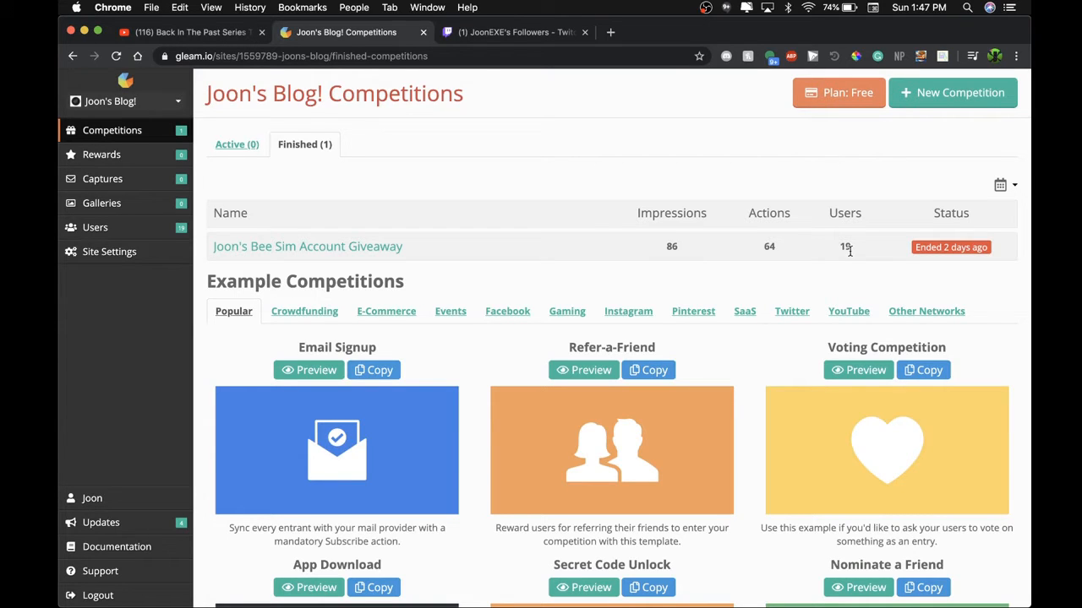
pyautogui.moveTo(852, 266)
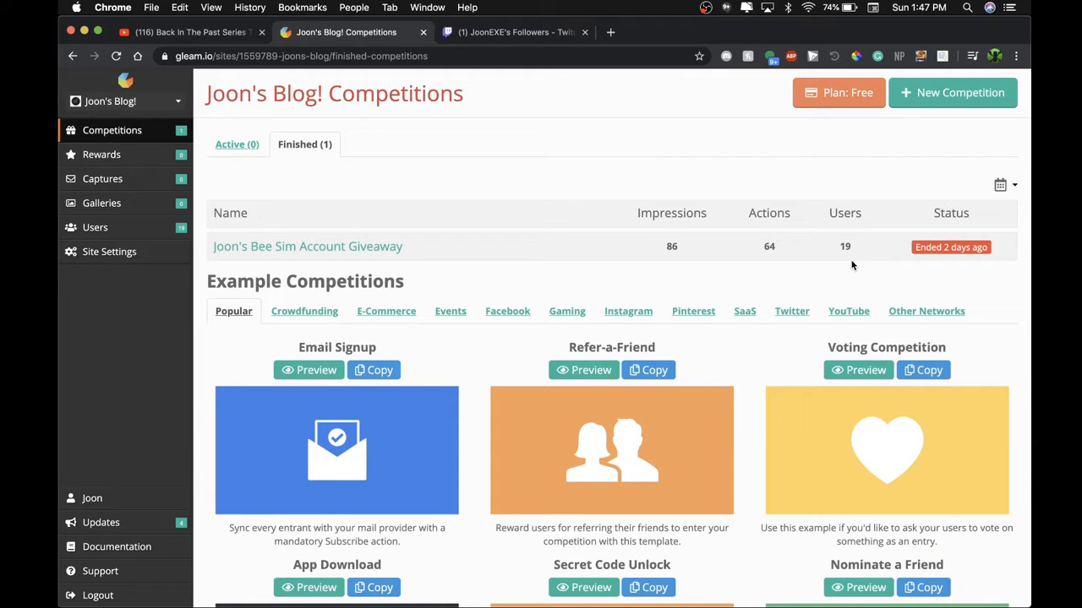
pyautogui.moveTo(330, 247)
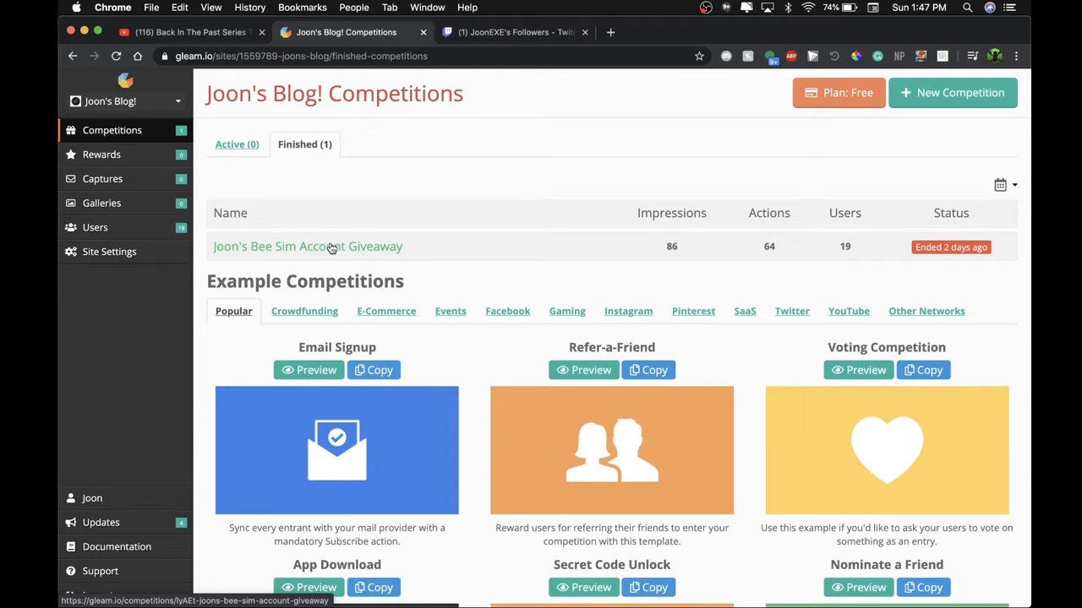
# - Go to Joon's Bee Sim Account Giveaway and its Winners section showing 1 prize left
pyautogui.click(307, 247)
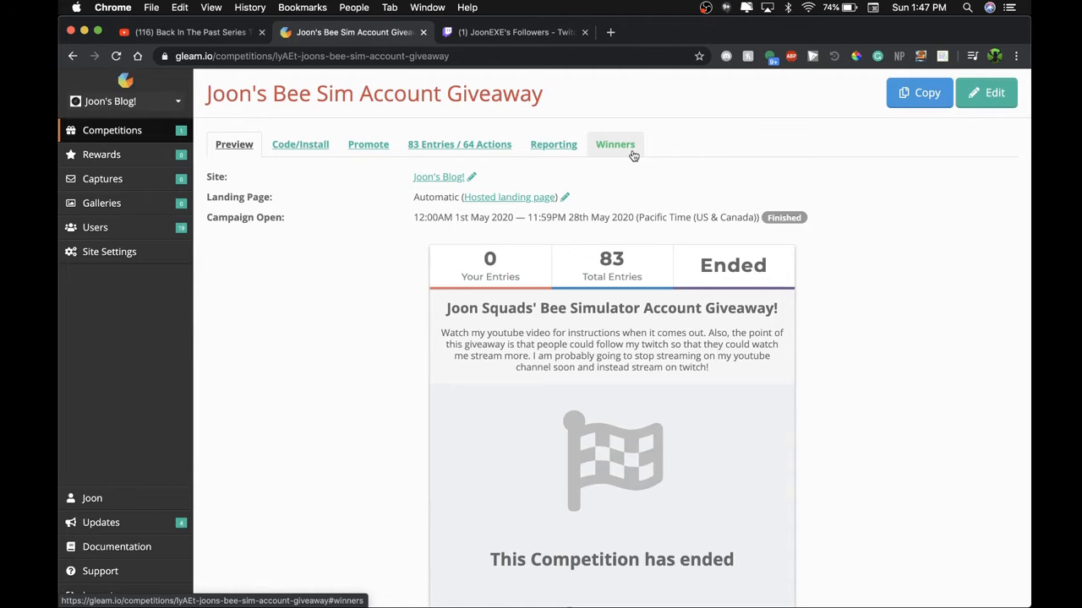
pyautogui.click(615, 144)
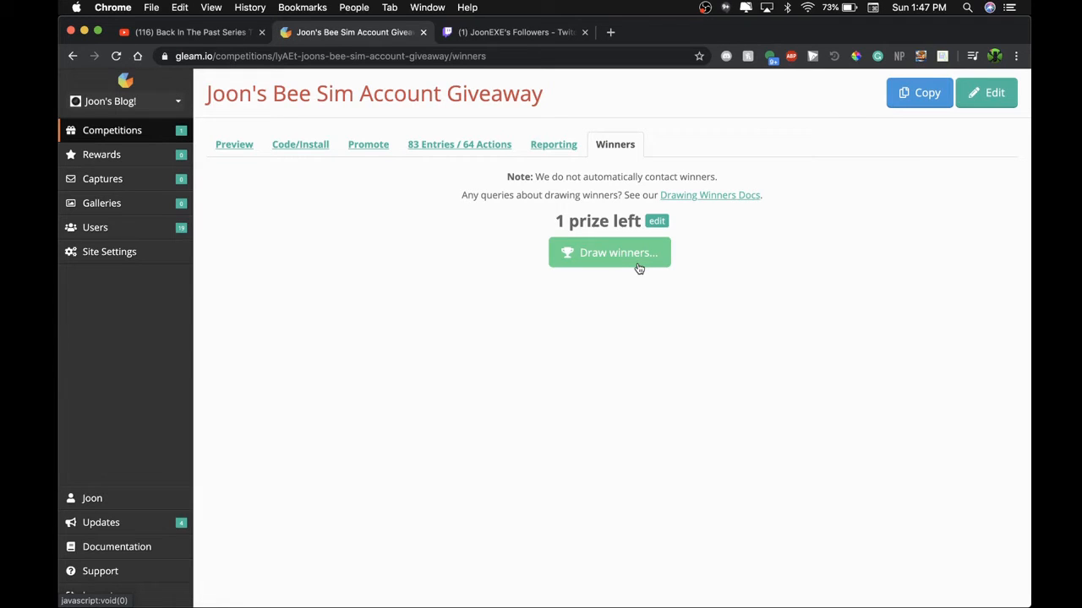
# - Draw 1 winner from the 19 potential users, leaving all winners drawn
pyautogui.click(608, 254)
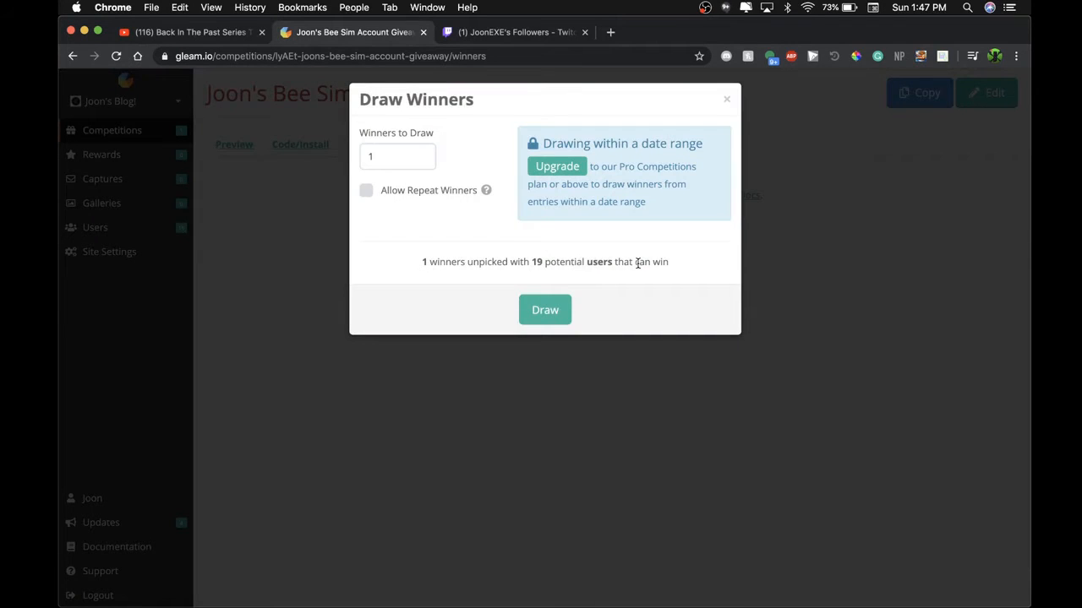
pyautogui.click(544, 310)
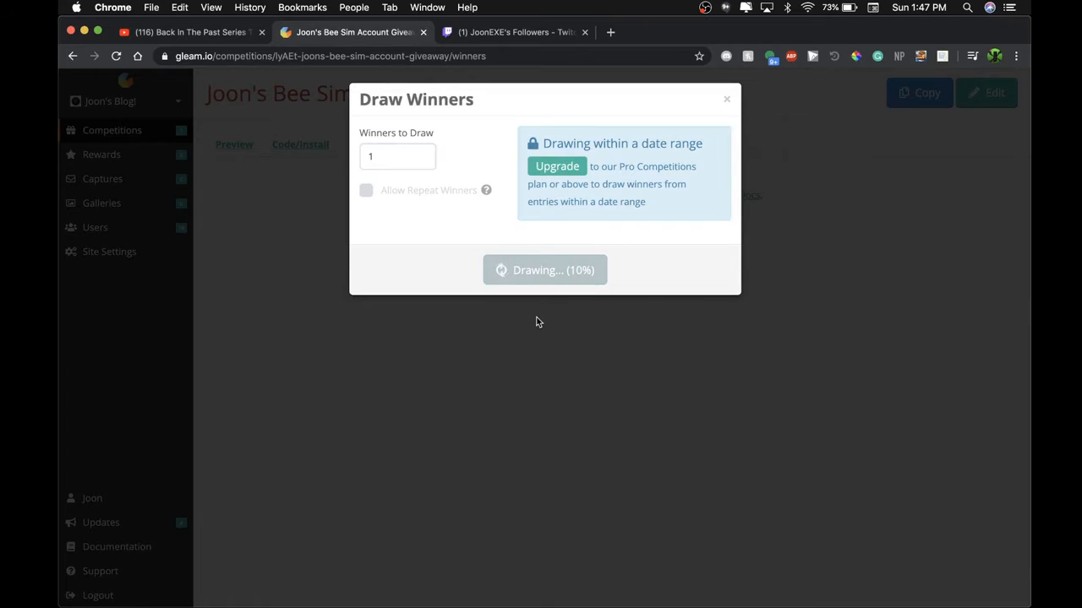
pyautogui.click(544, 271)
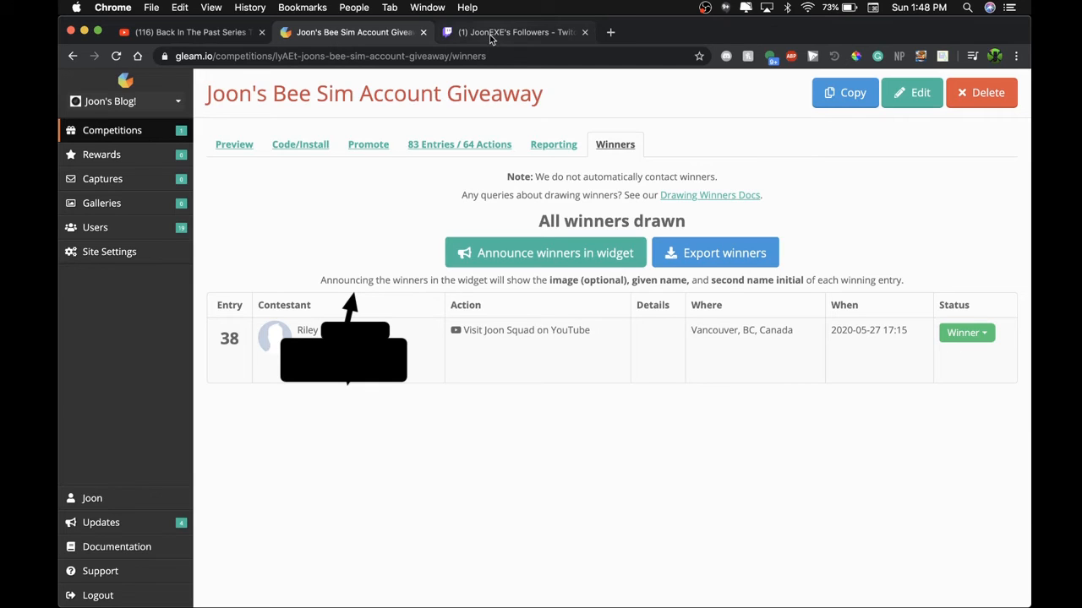
pyautogui.moveTo(516, 33)
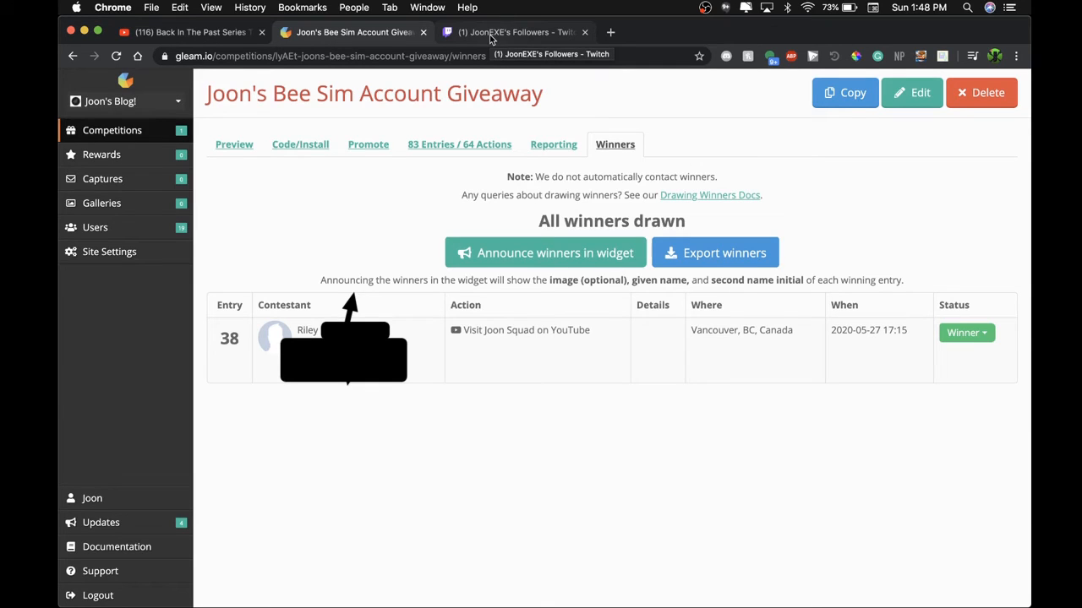
pyautogui.click(515, 32)
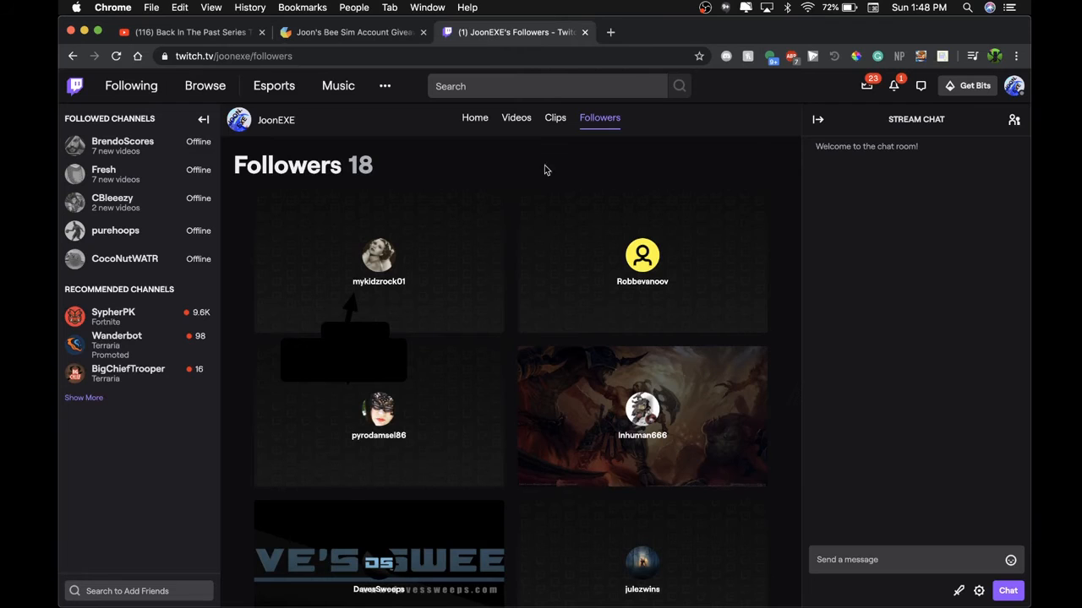
pyautogui.scroll(-3)
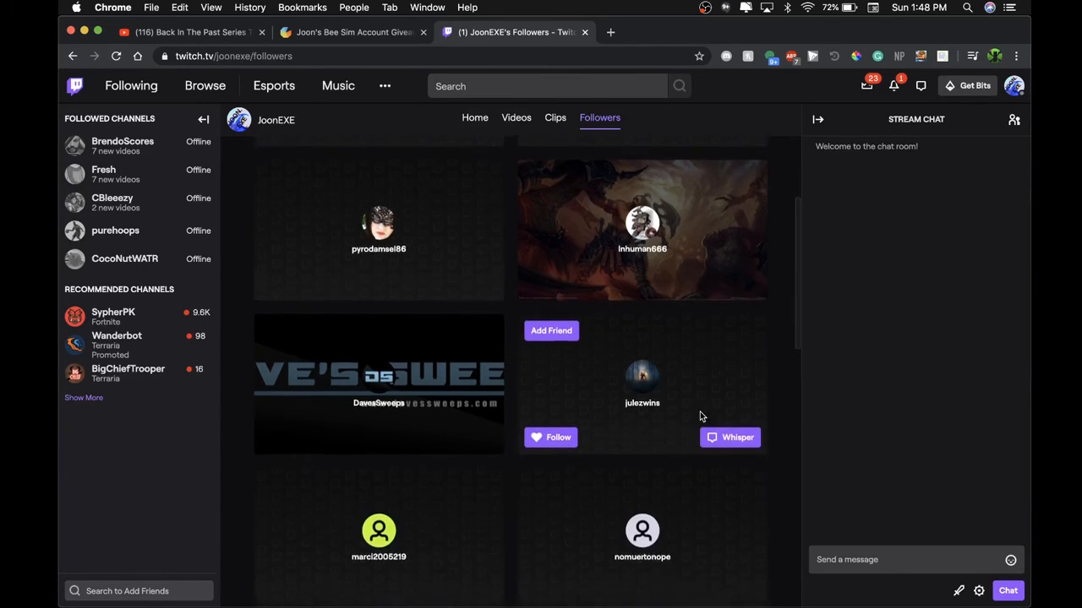
pyautogui.scroll(-3)
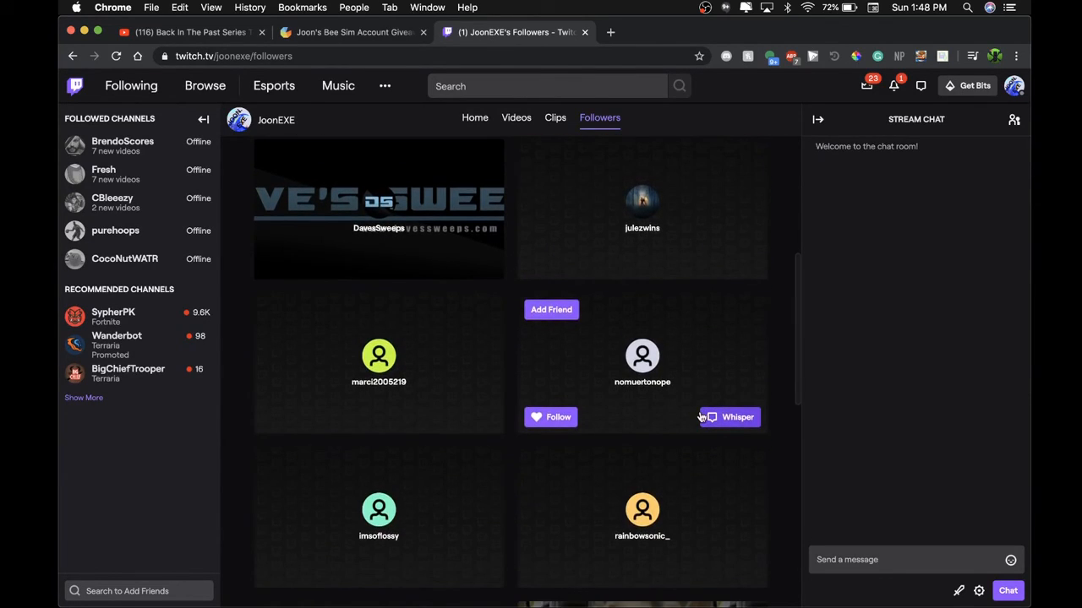
pyautogui.scroll(-3)
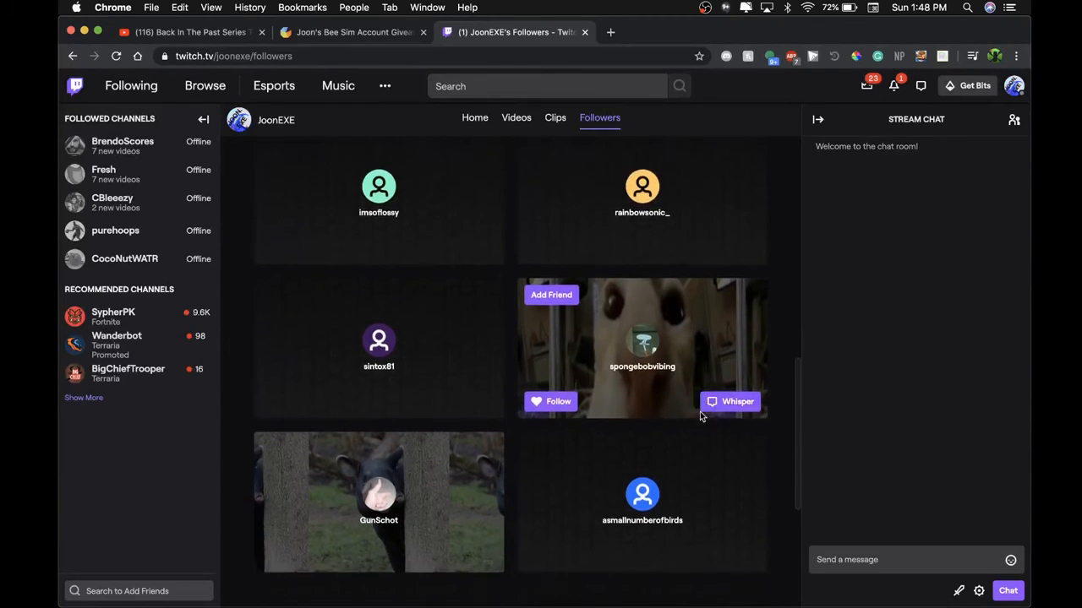
pyautogui.scroll(-3)
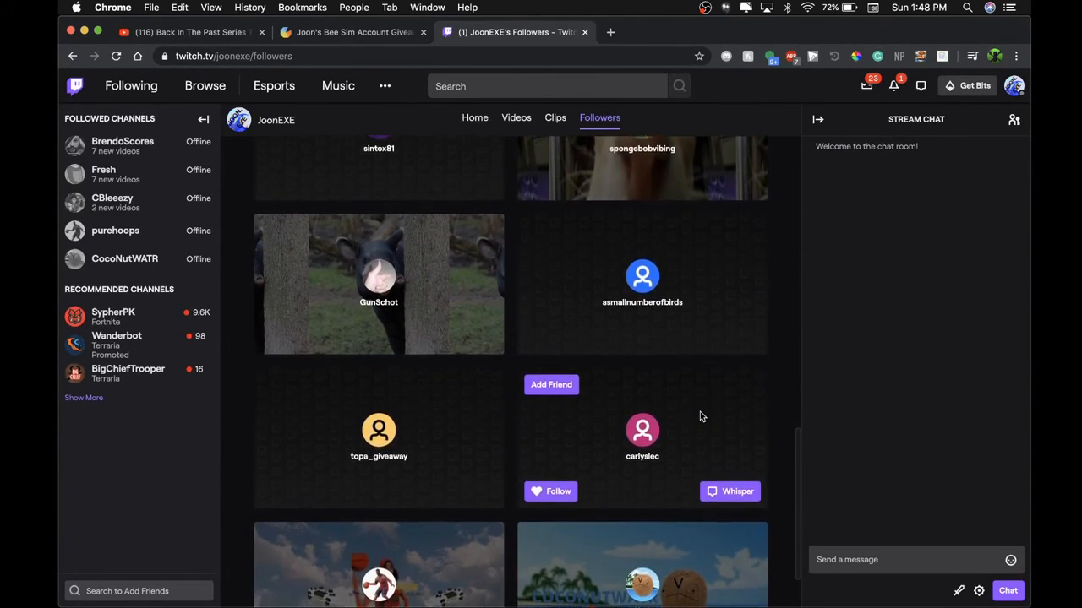
pyautogui.scroll(-3)
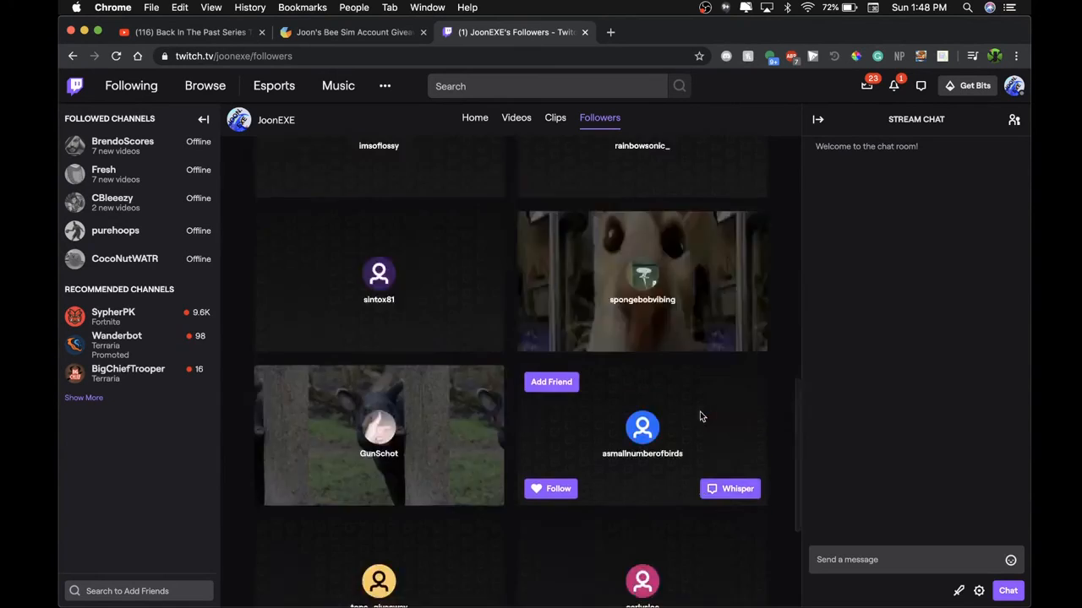
pyautogui.scroll(3)
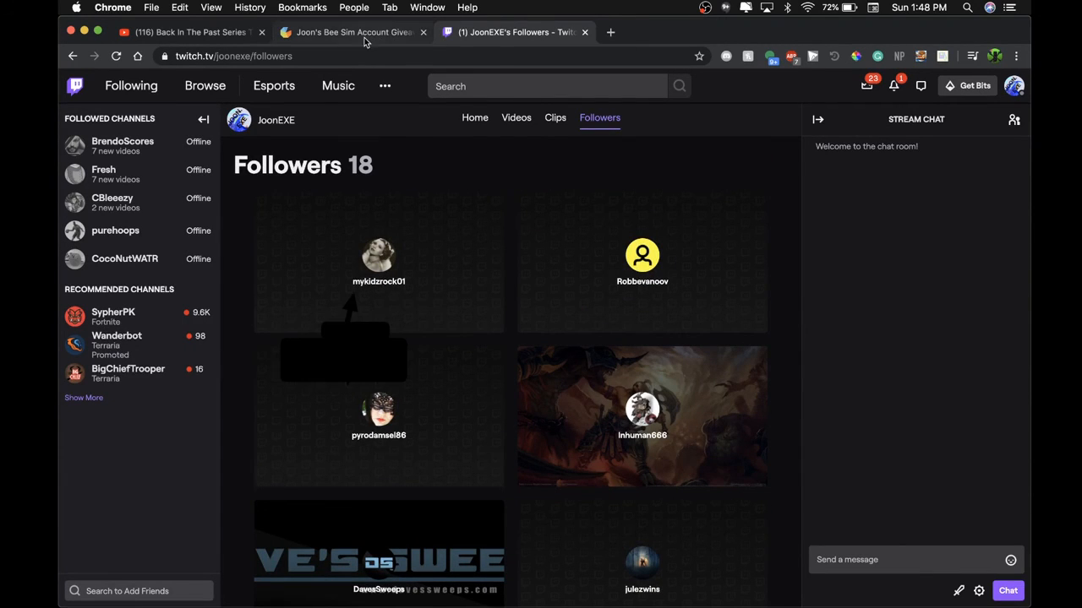
pyautogui.click(353, 32)
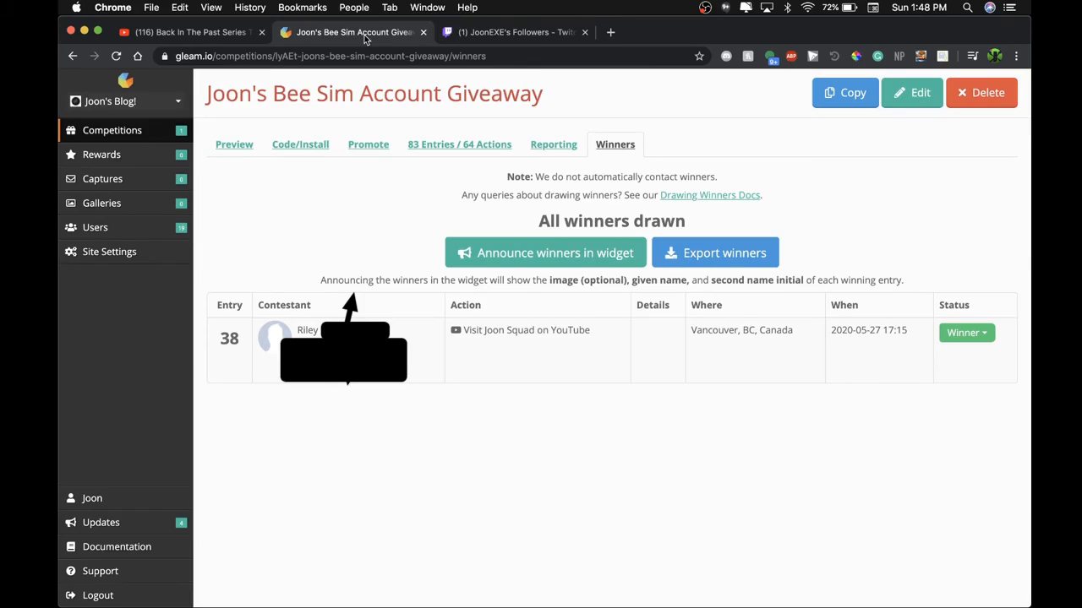